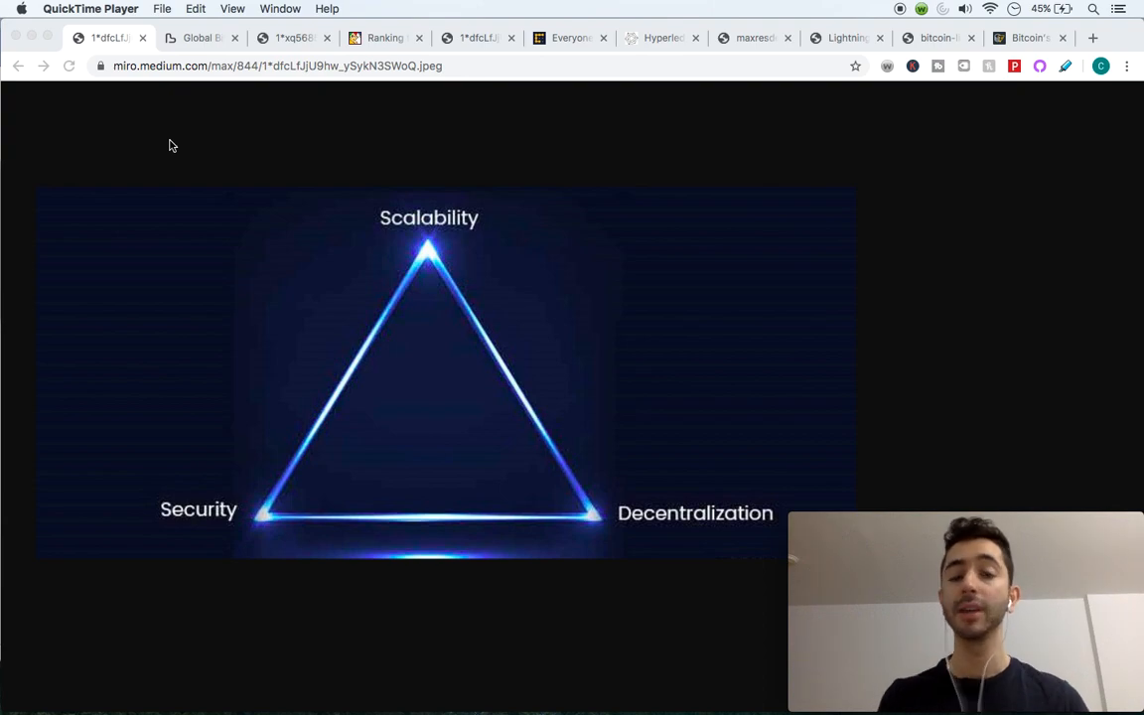
Switch to the bitnodes.io tab showing global Bitcoin node counts by country
click(202, 38)
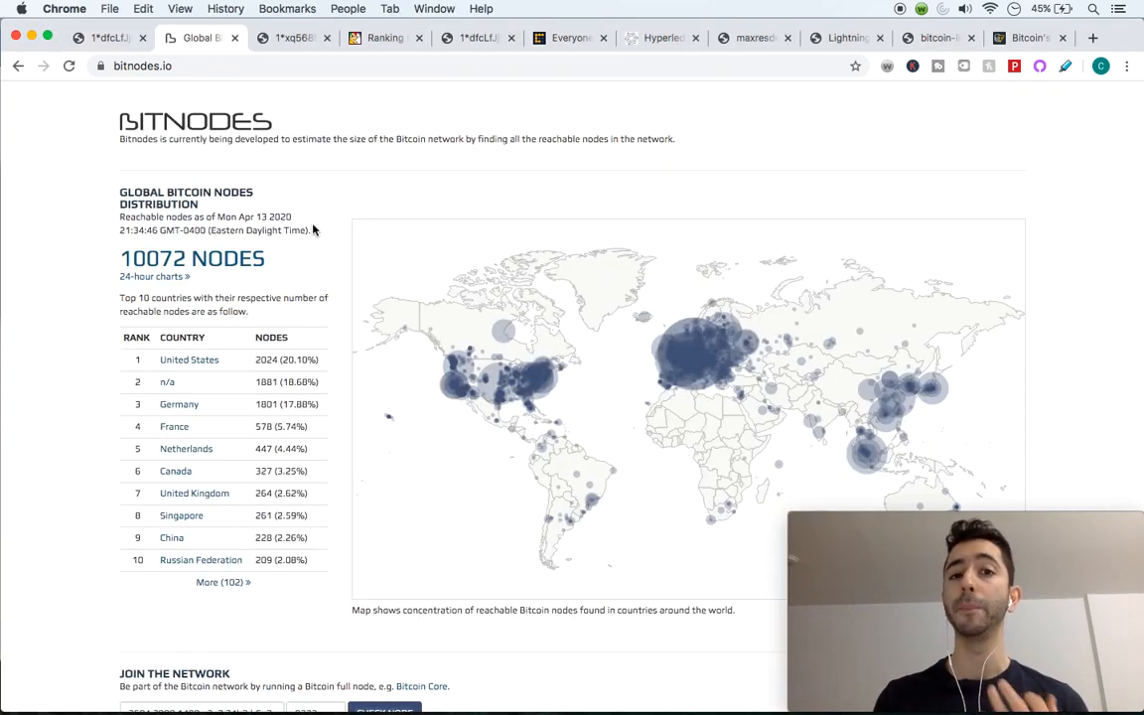
mouse_move(342, 290)
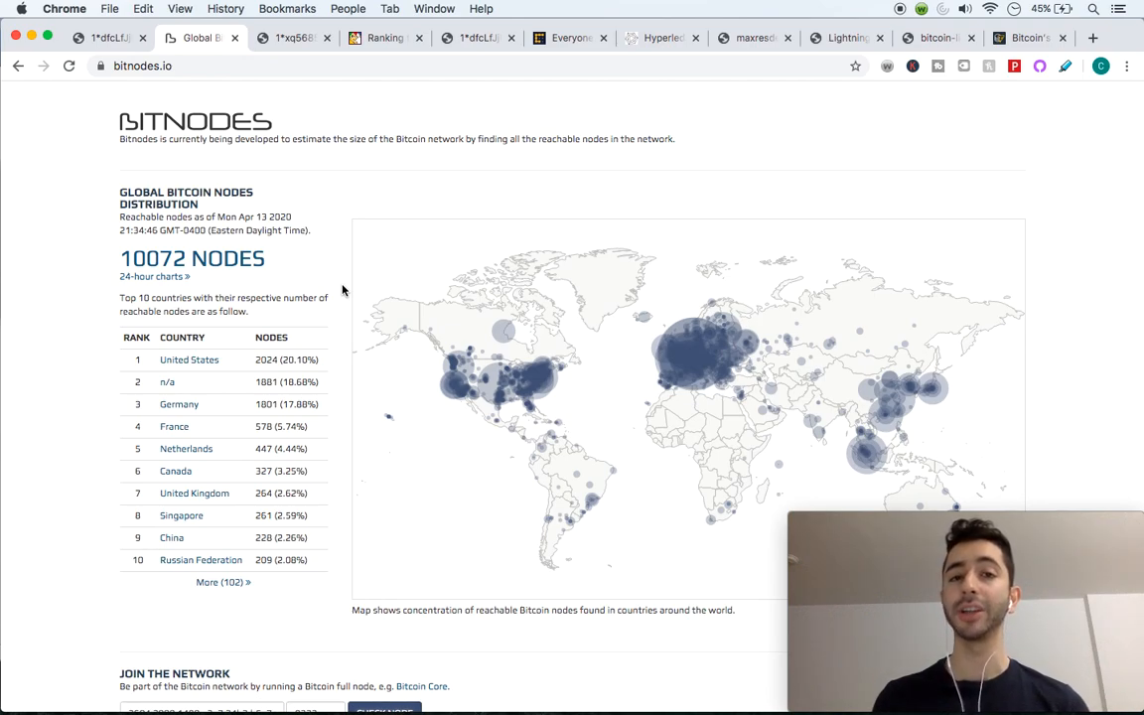
mouse_move(380, 313)
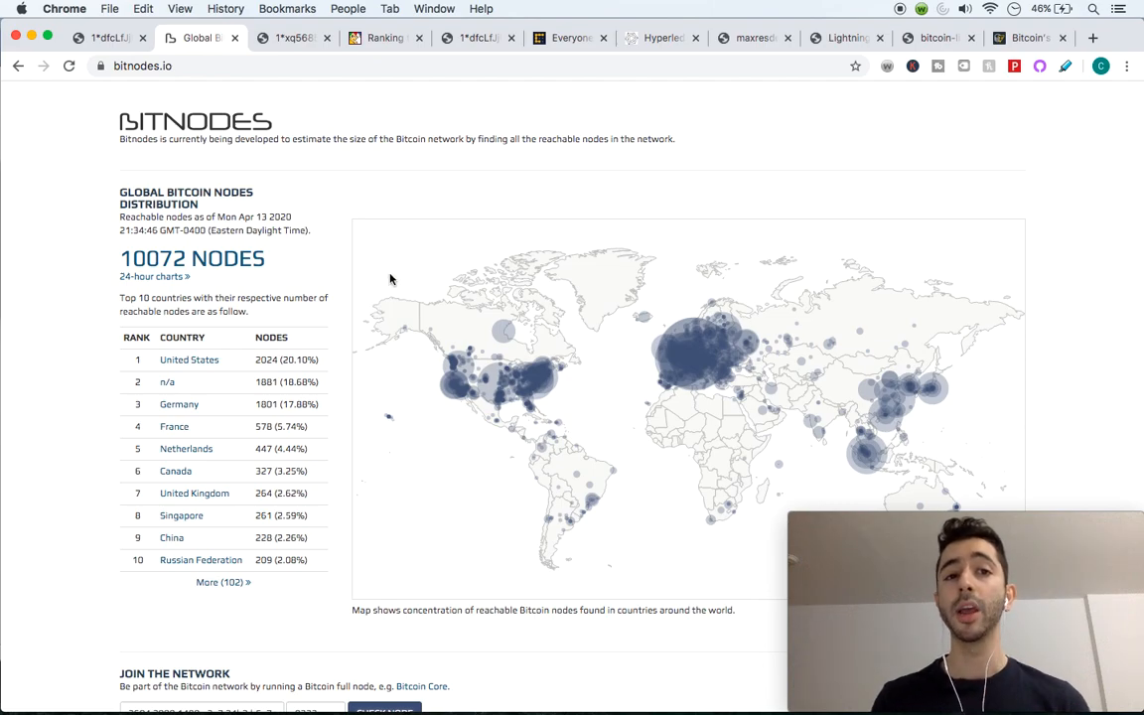
Switch to the medium.com tab with the central database diagram image
click(293, 37)
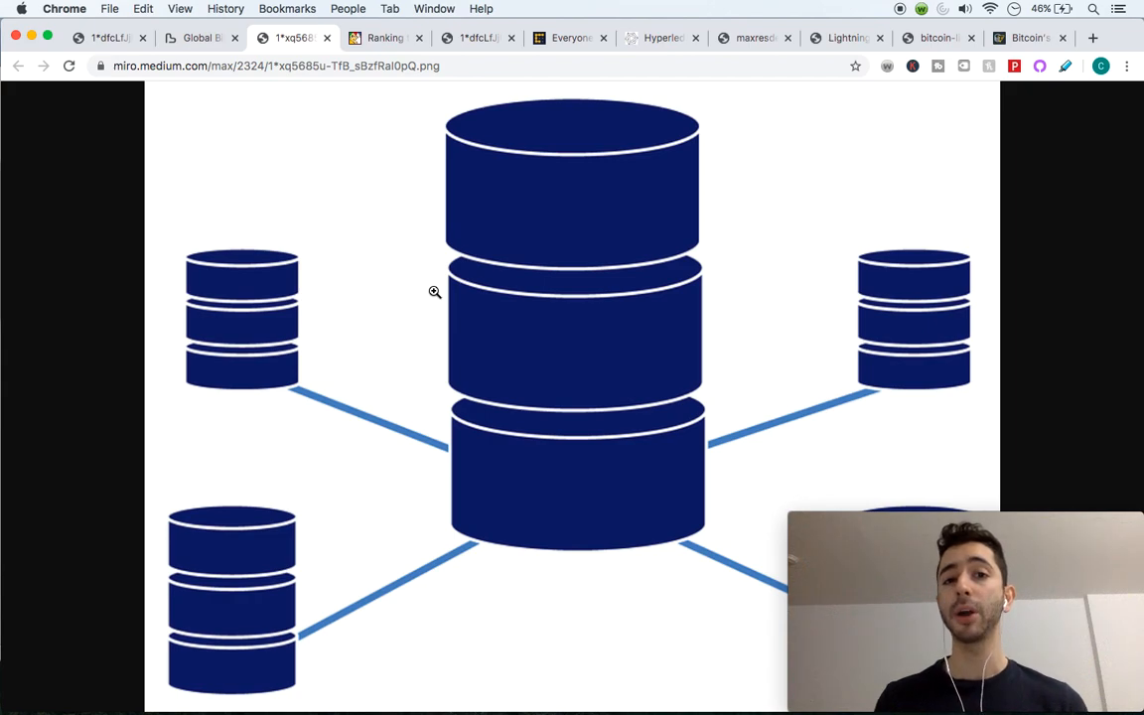
mouse_move(444, 296)
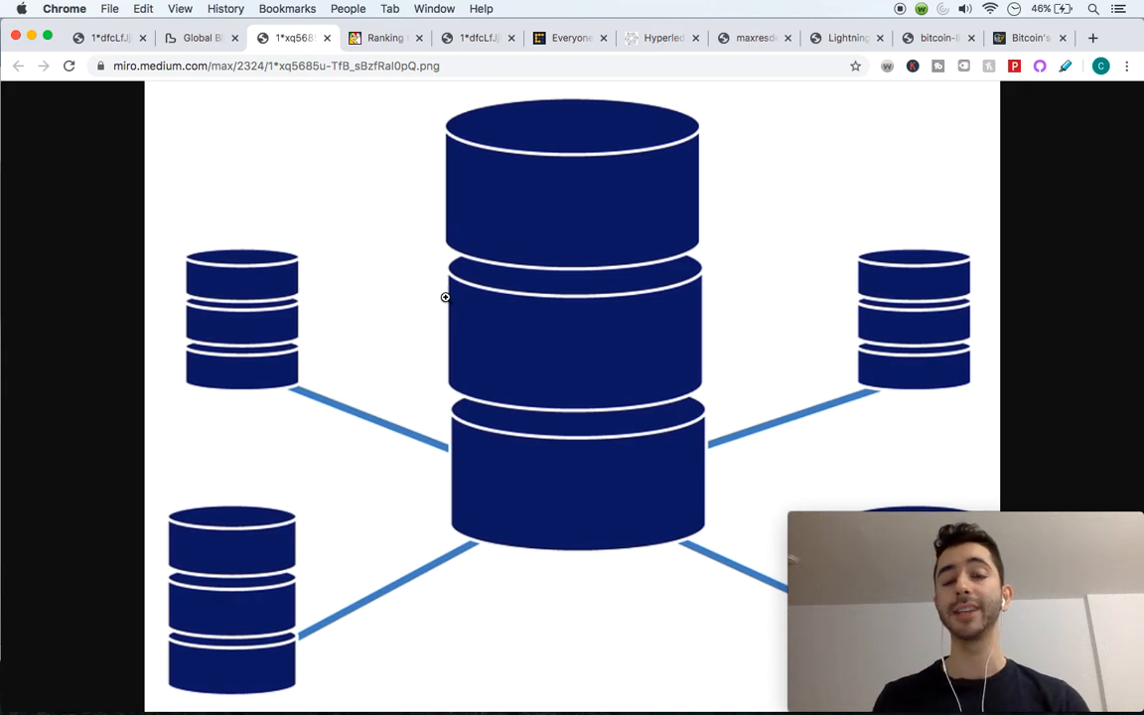
mouse_move(469, 314)
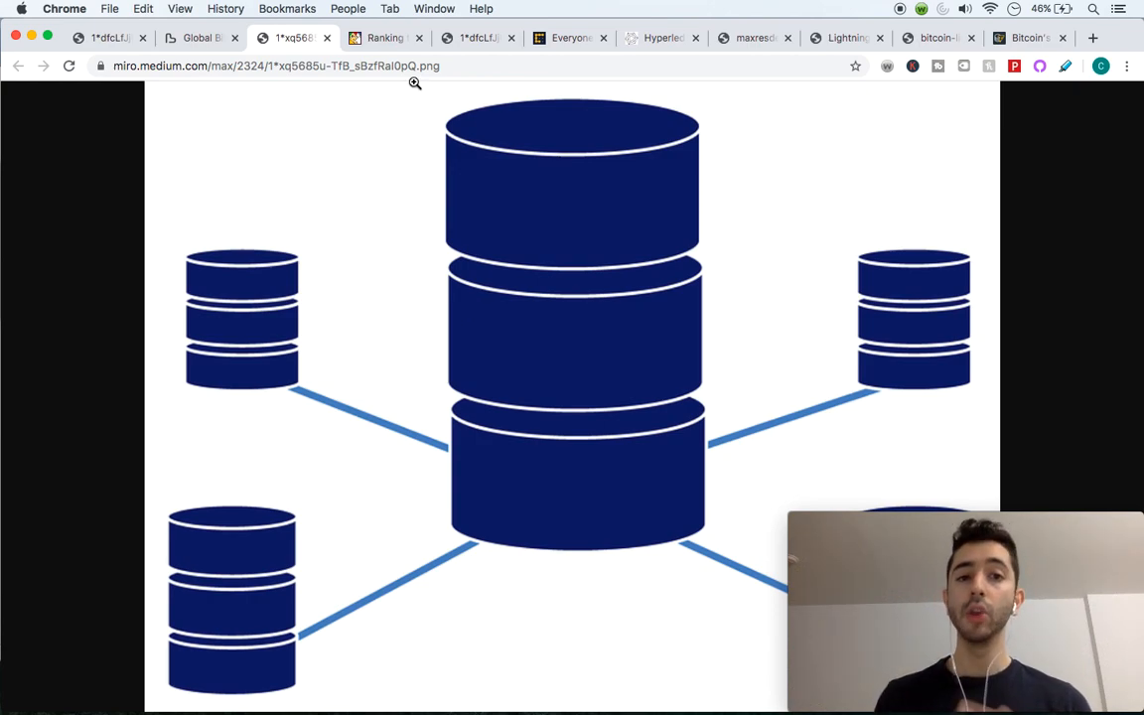
Open the fool.com ranking tab and scroll through the 15-cryptocurrency transaction speed table
click(395, 37)
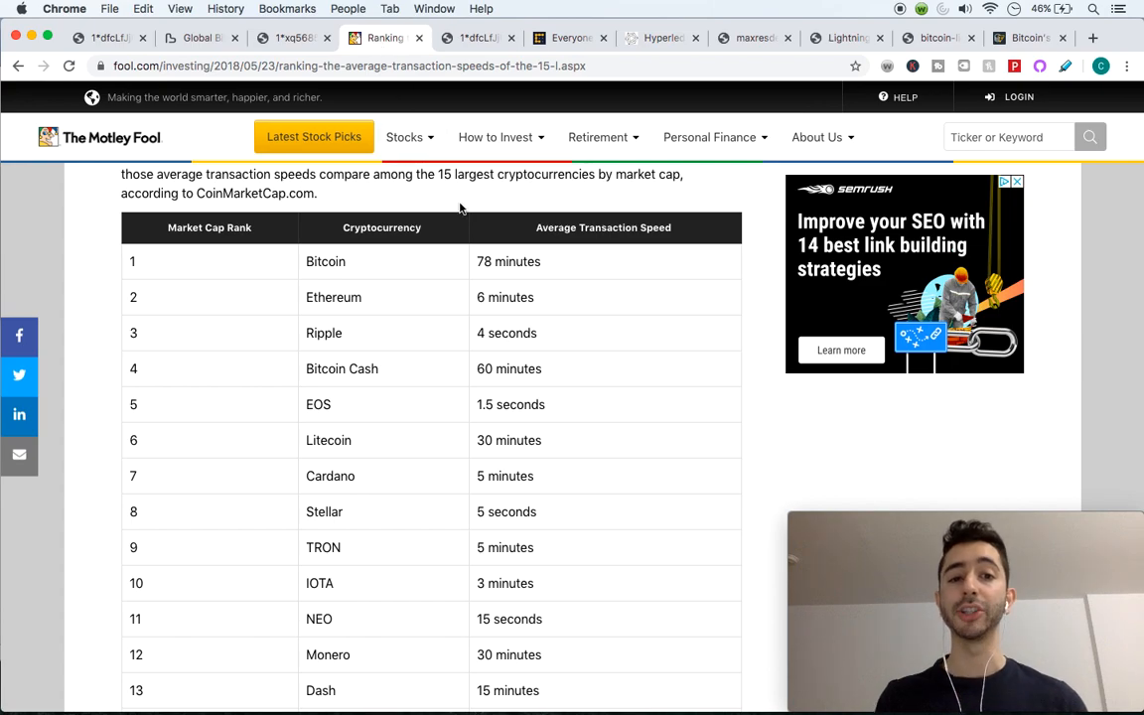
scroll(down, 3)
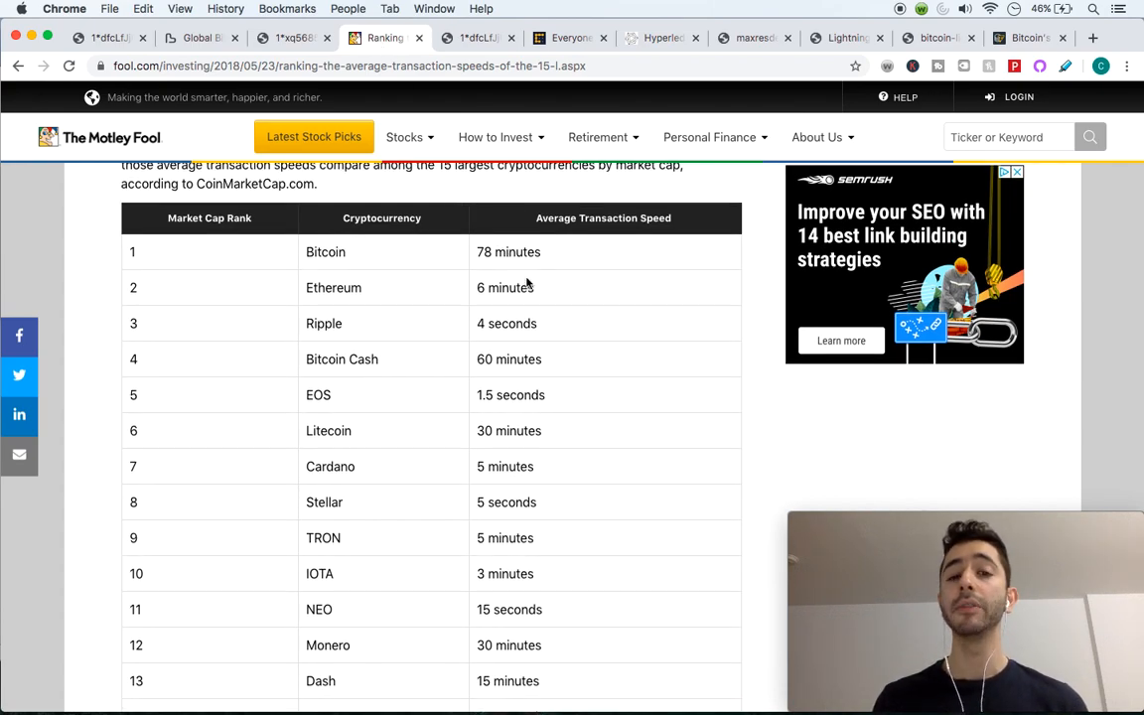
scroll(down, 3)
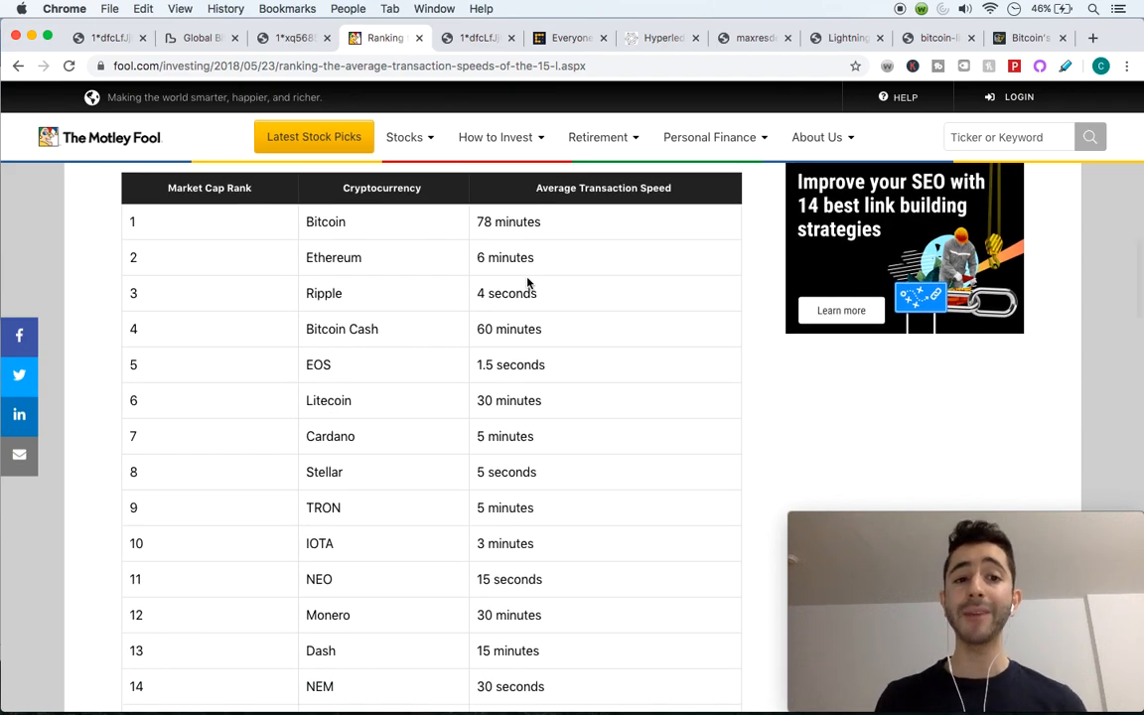
scroll(down, 3)
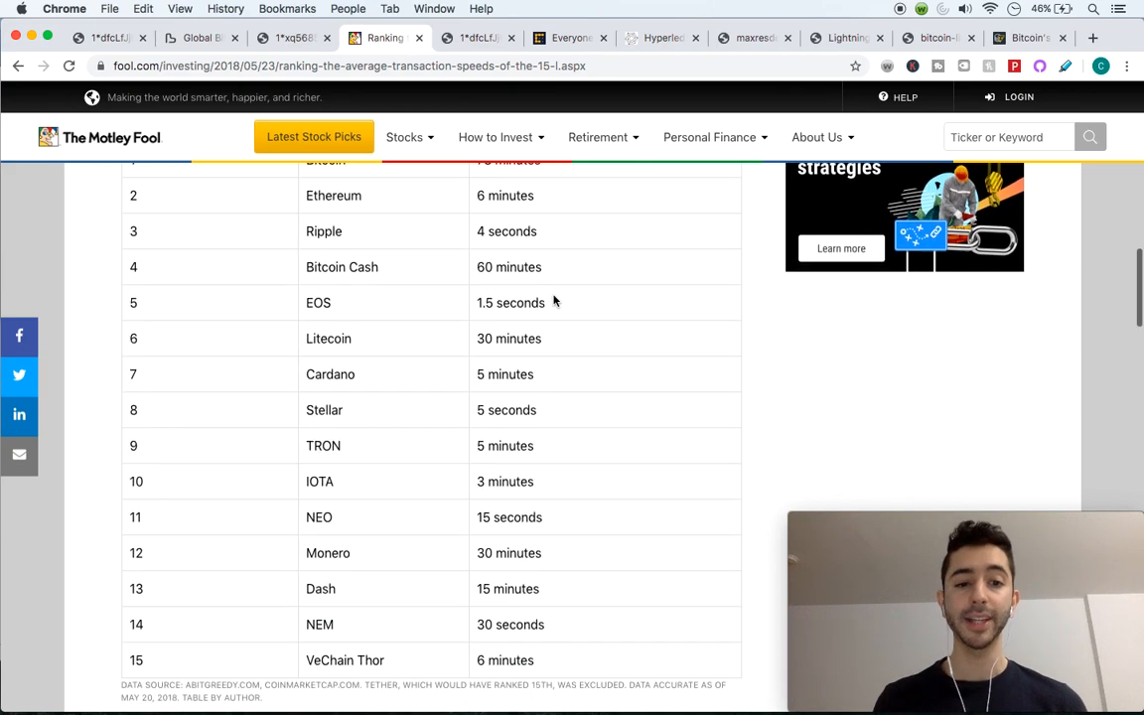
scroll(down, 3)
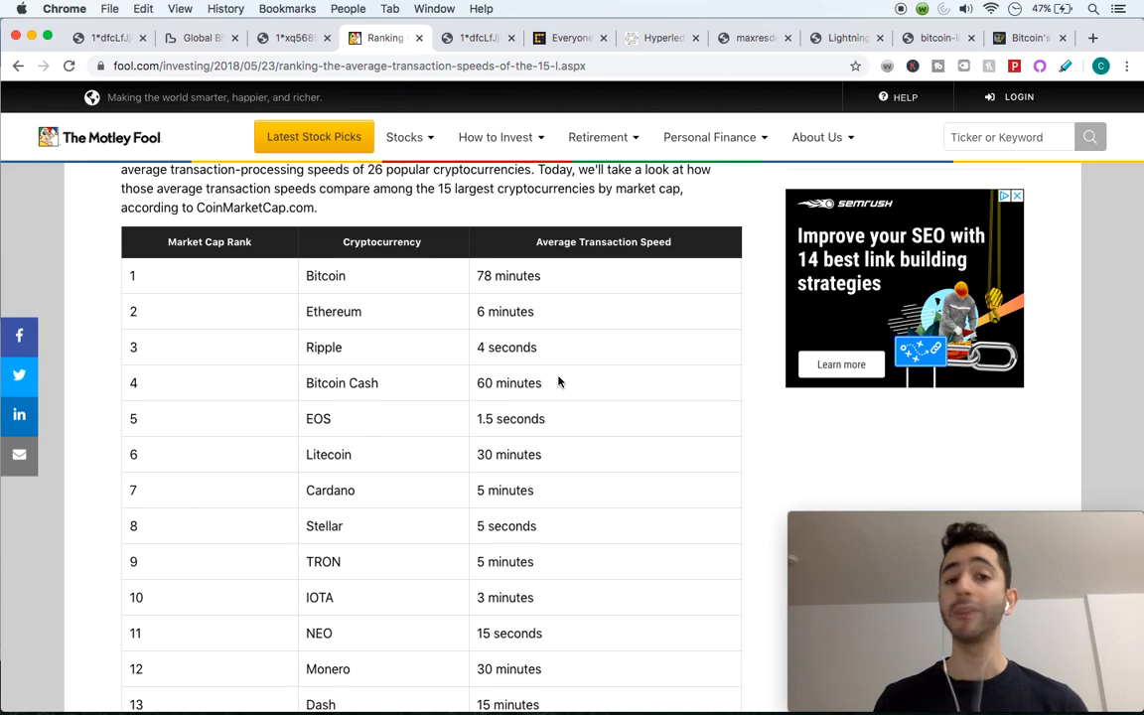
scroll(down, 3)
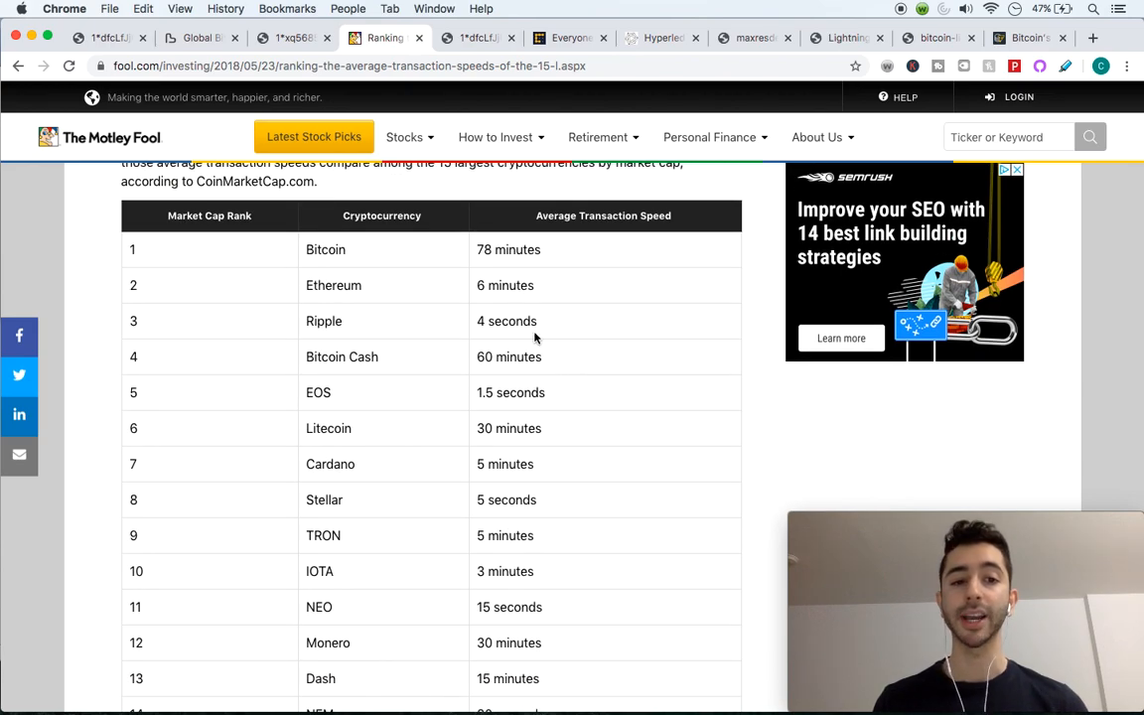
scroll(down, 3)
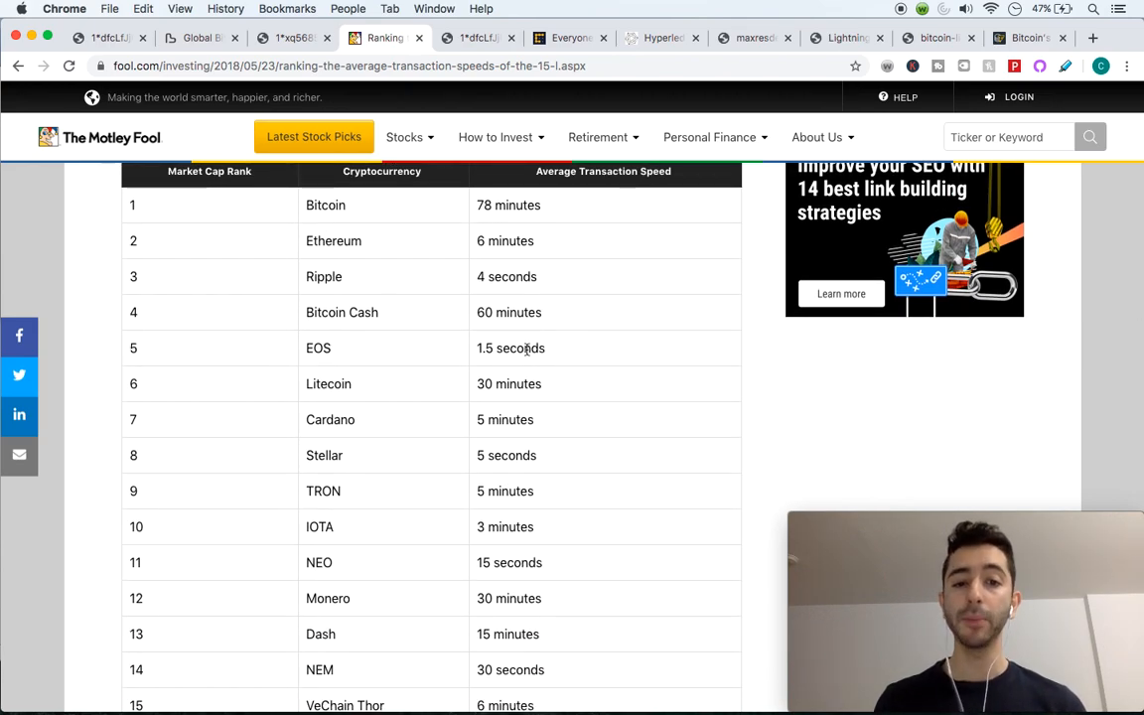
scroll(down, 3)
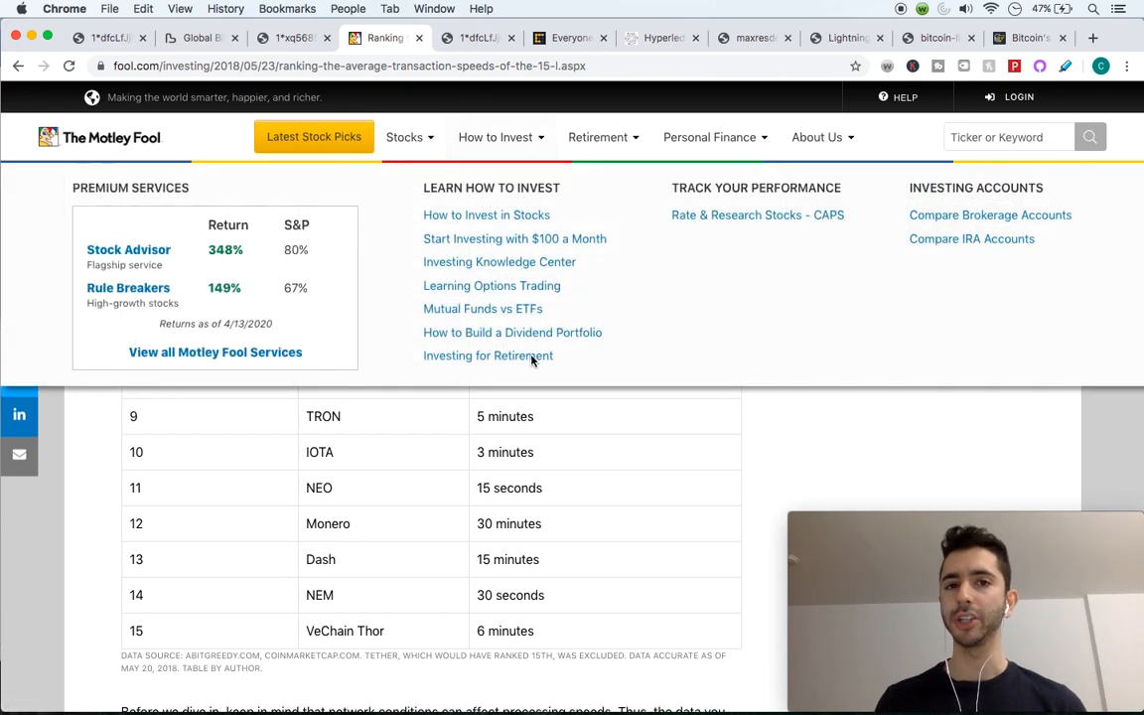
Return to the tab with the scalability, security and decentralization trilemma image
click(477, 38)
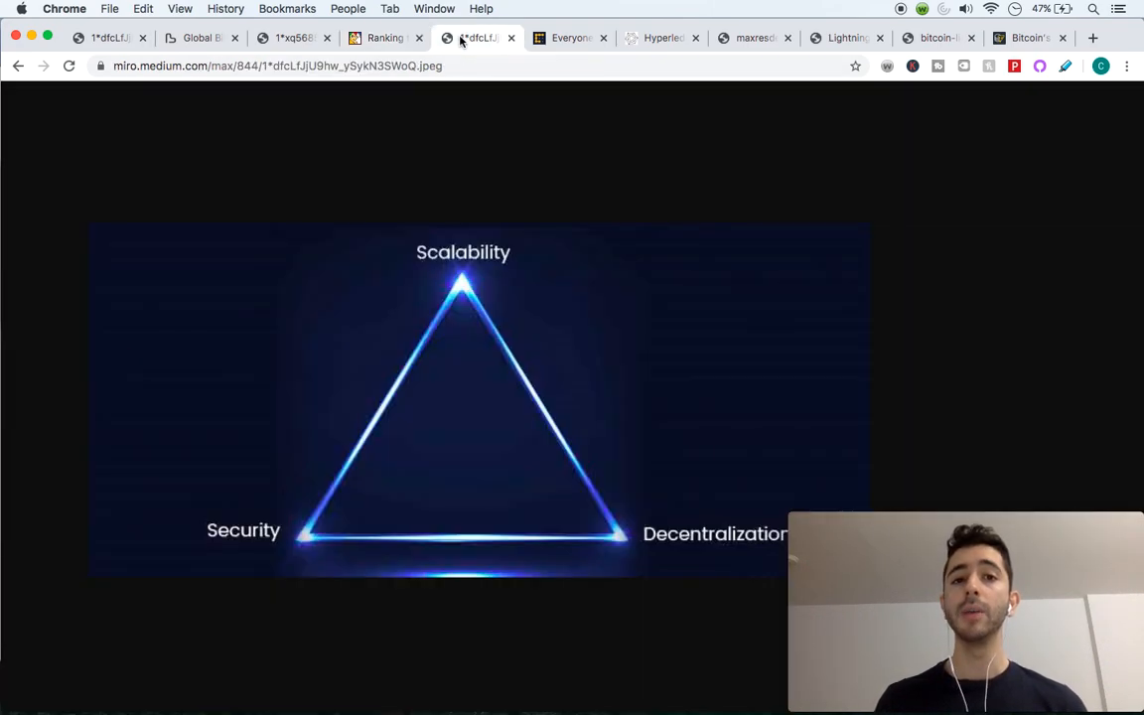
mouse_move(489, 267)
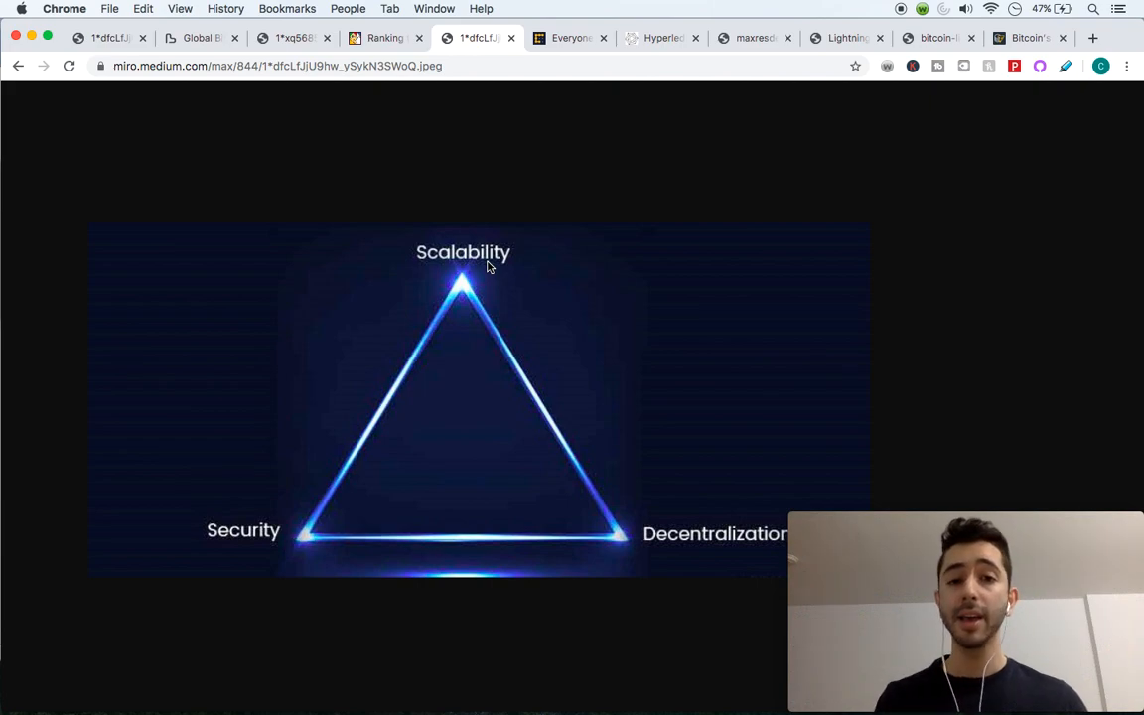
mouse_move(527, 150)
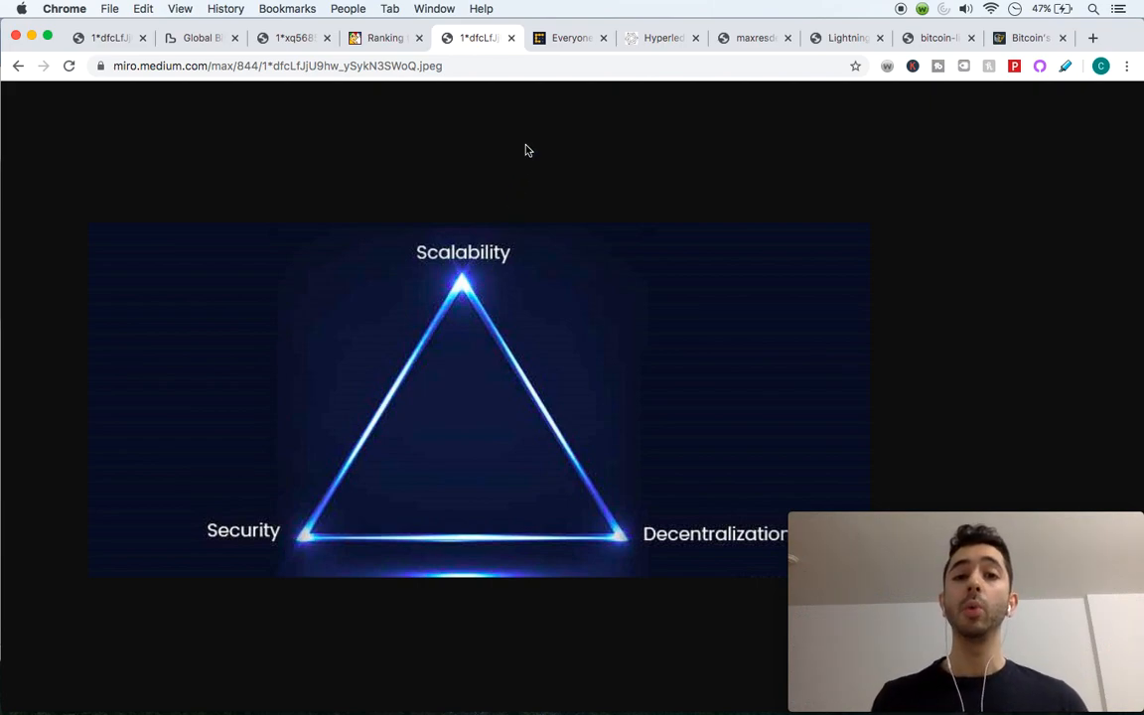
Show the CoinDesk EOS fears article, then move to the Hyperledger homepage tab
click(569, 38)
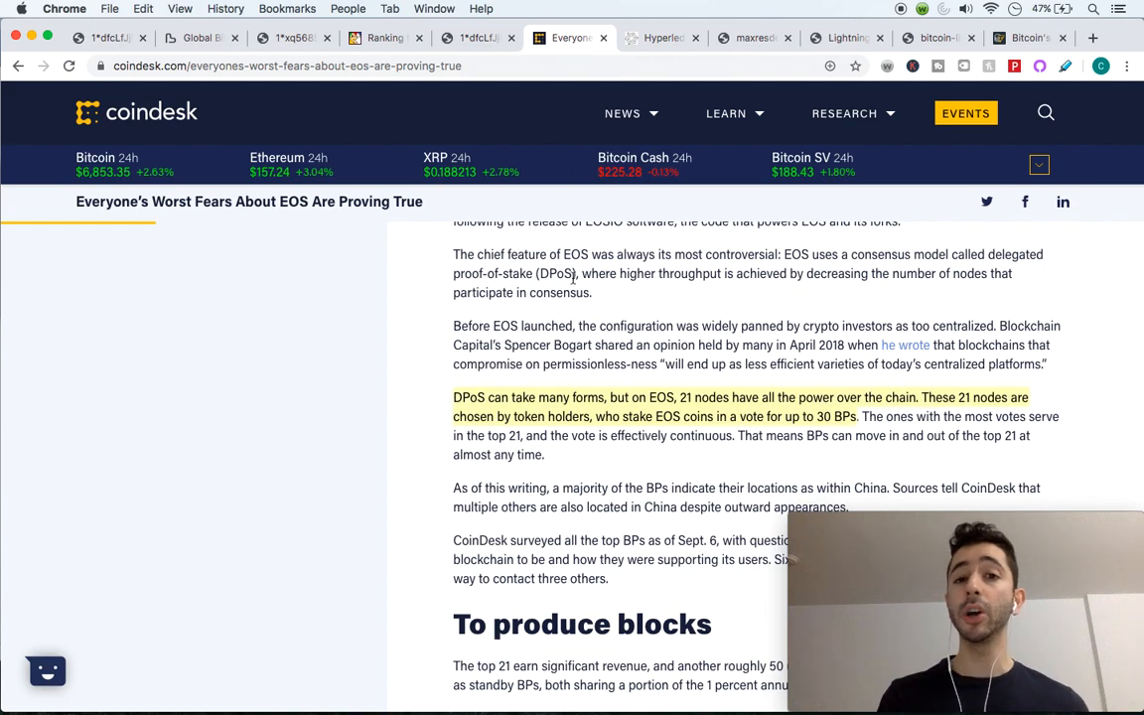
mouse_move(577, 308)
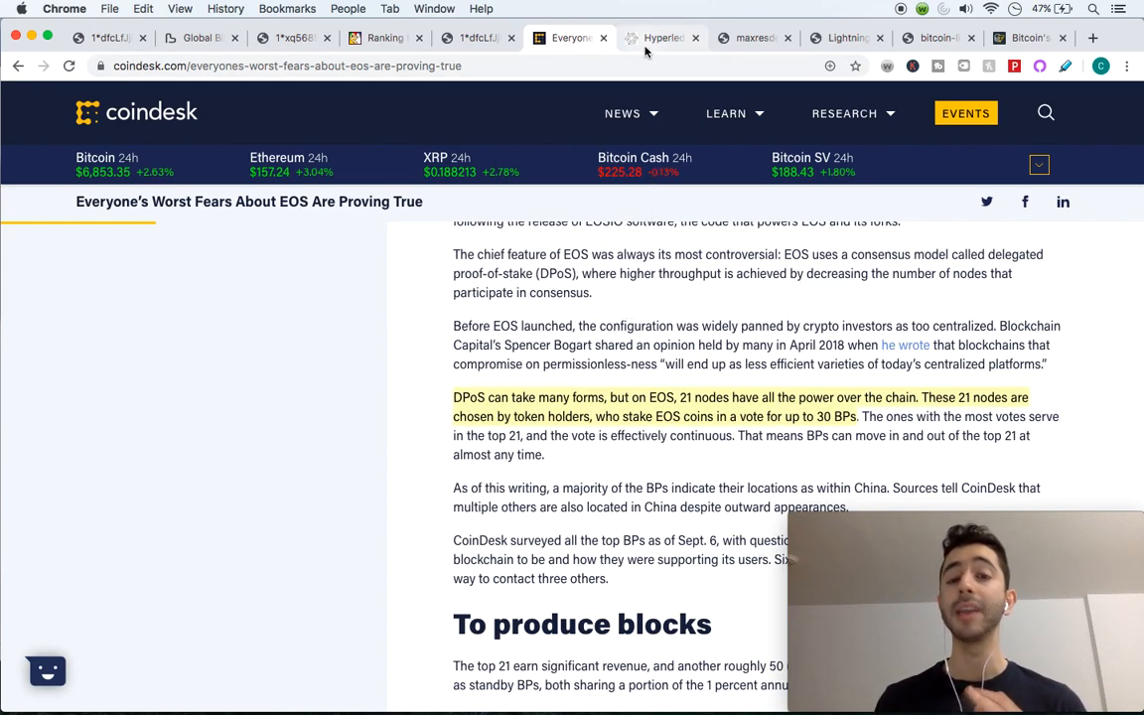
click(660, 38)
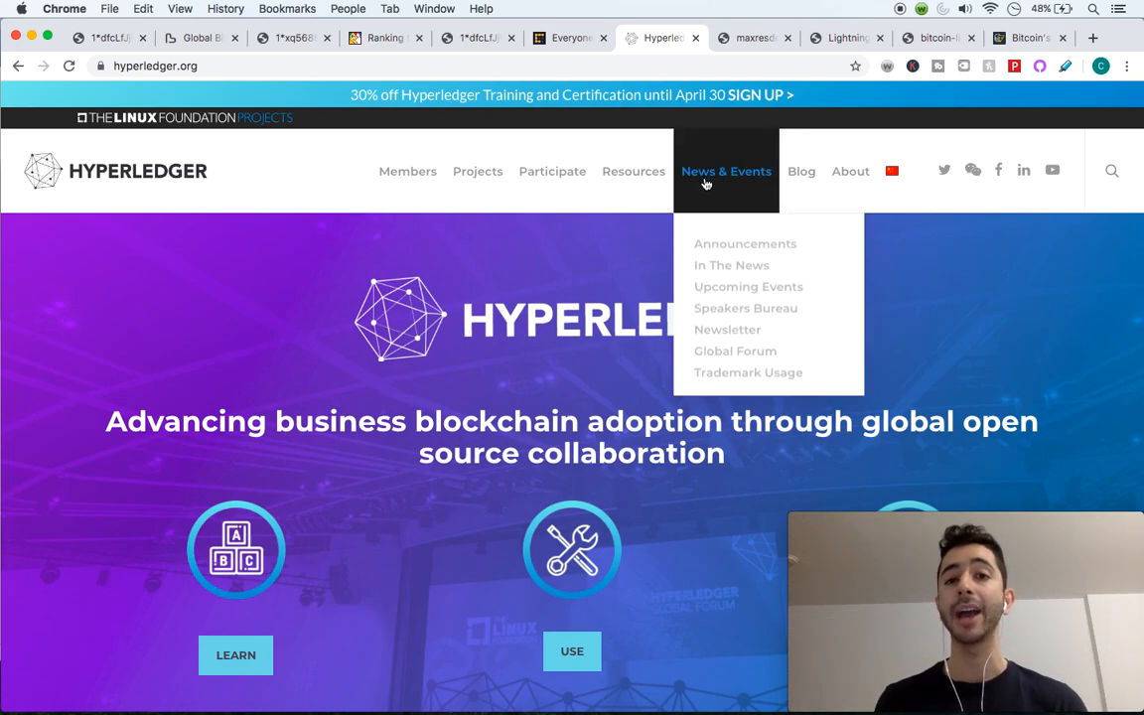
Switch to the 'Lightning network — Simply explained' image tab
click(752, 37)
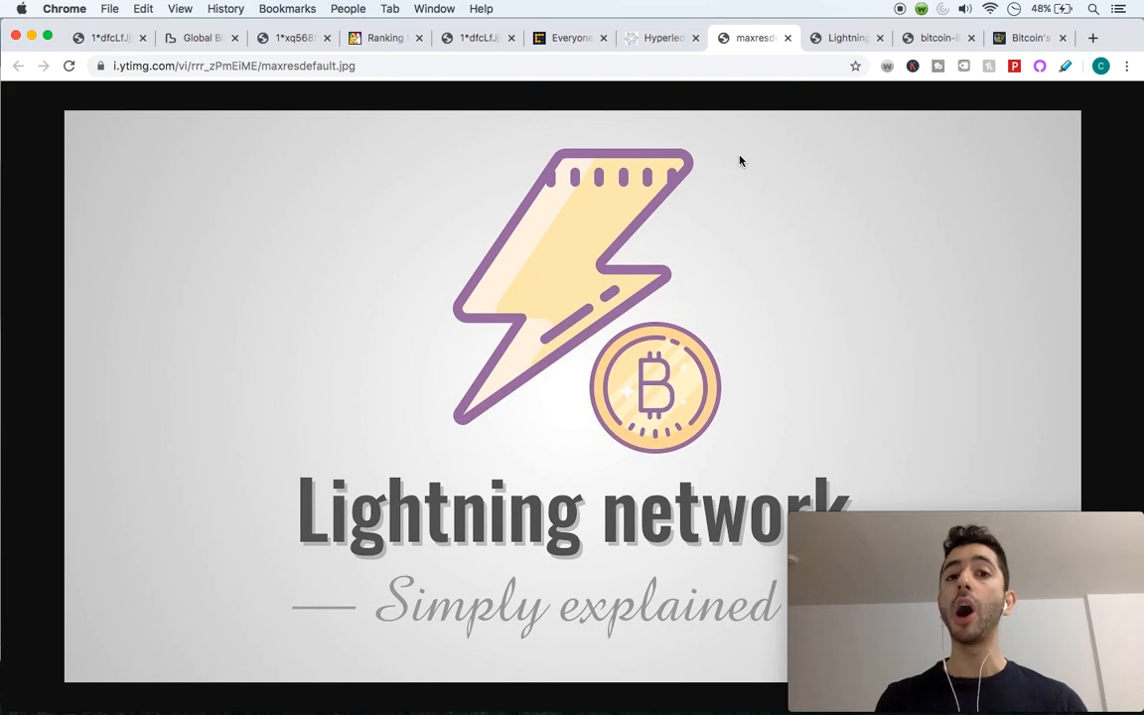
mouse_move(737, 177)
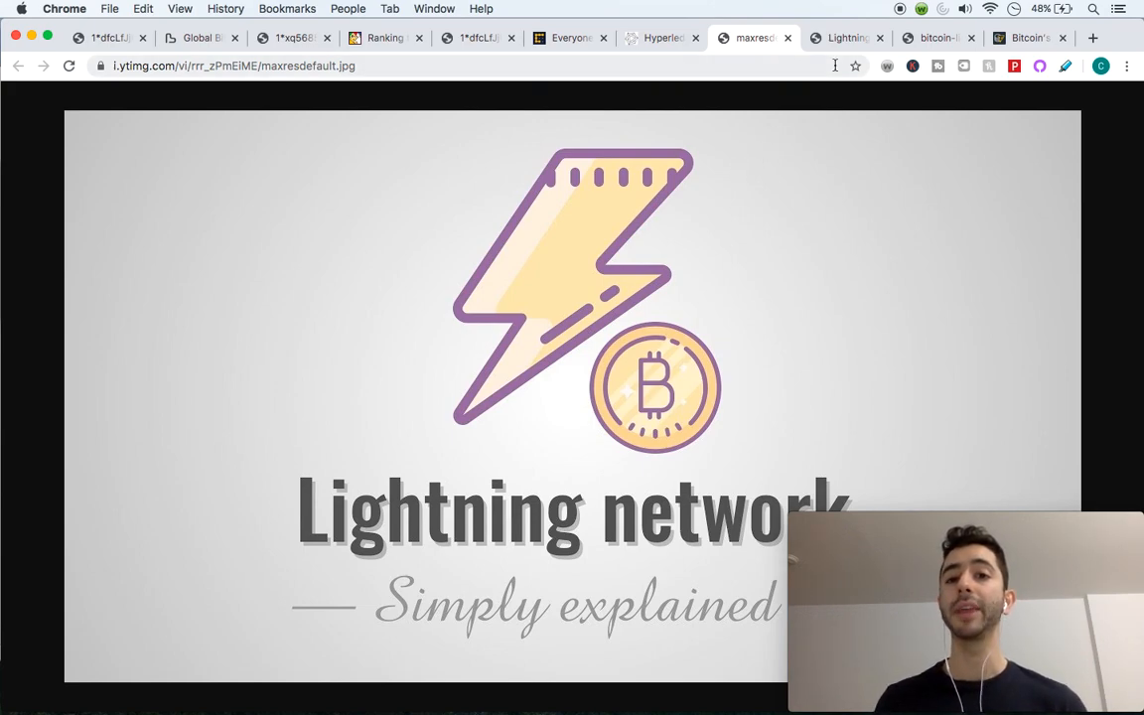
Switch to the lightning.network tab showing 'Transactions for the Future'
click(850, 38)
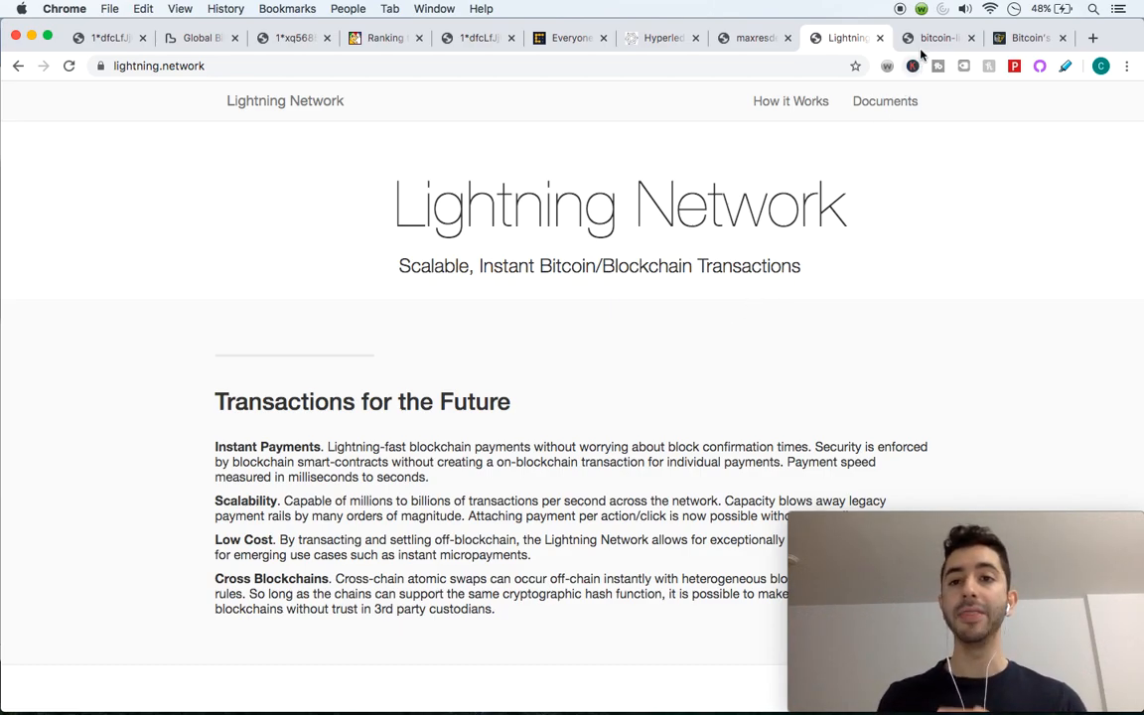
click(941, 37)
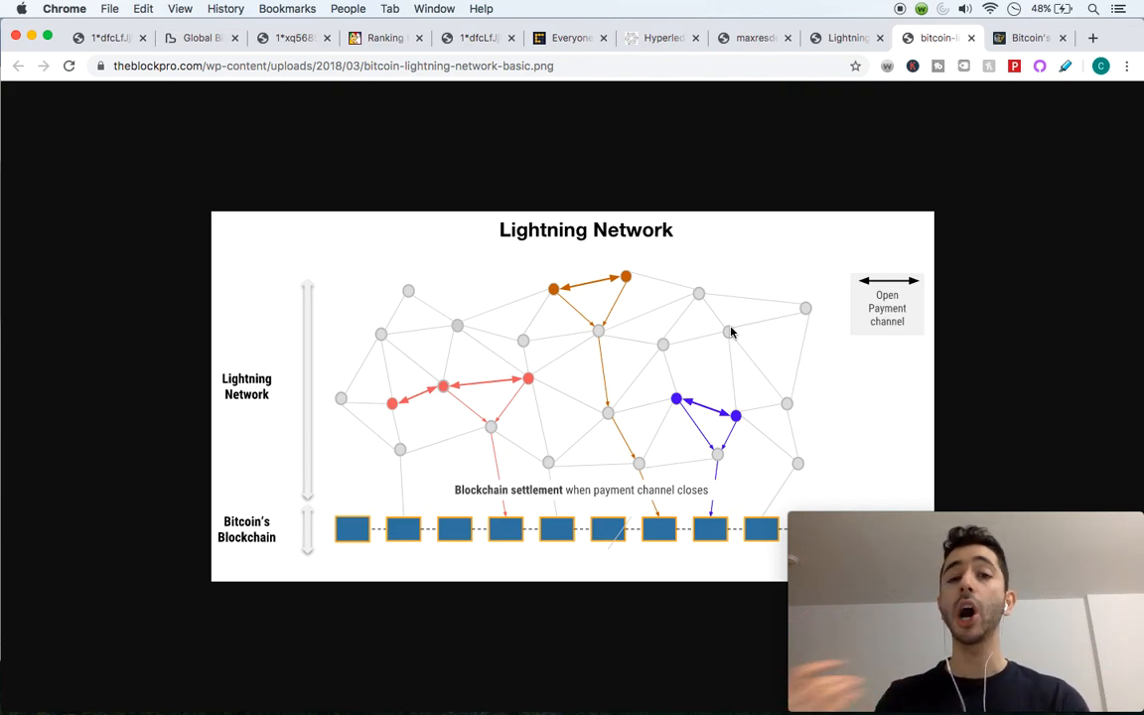
mouse_move(546, 252)
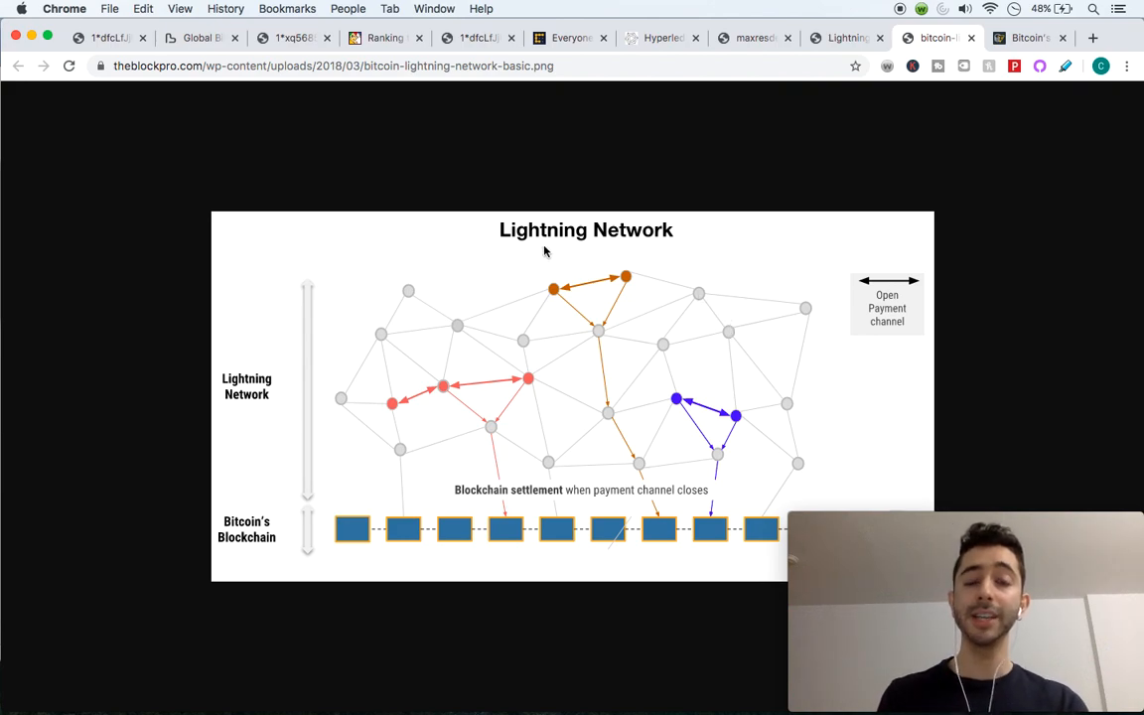
mouse_move(769, 430)
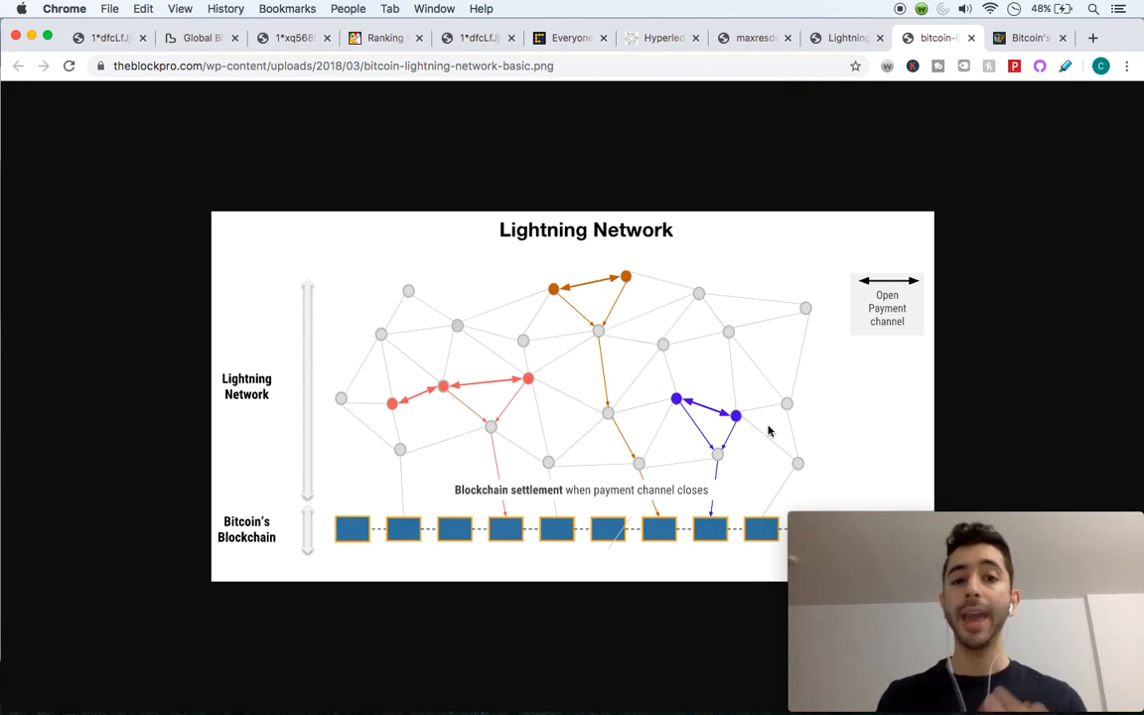
mouse_move(765, 419)
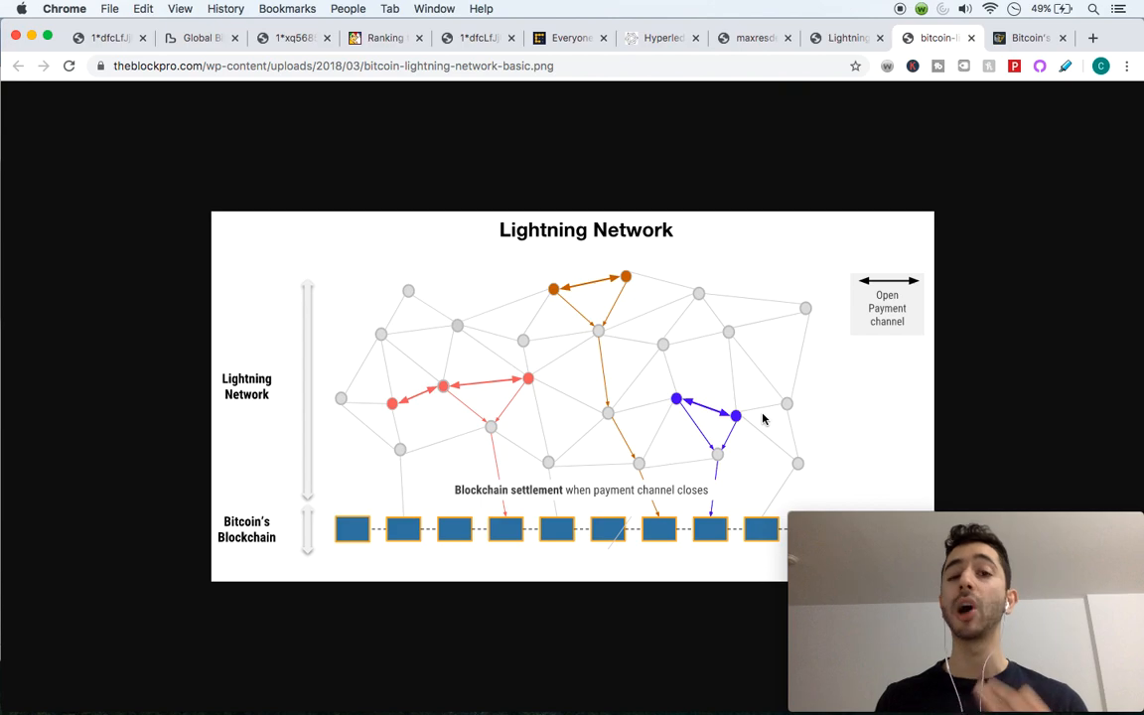
mouse_move(600, 295)
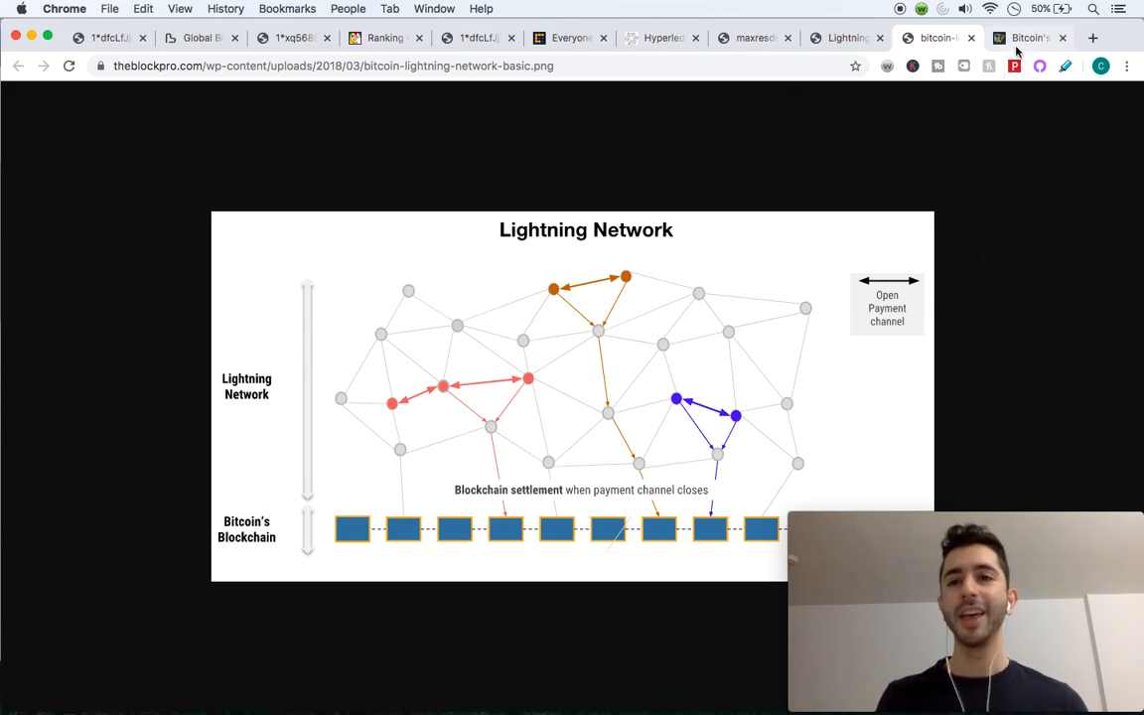
click(1029, 38)
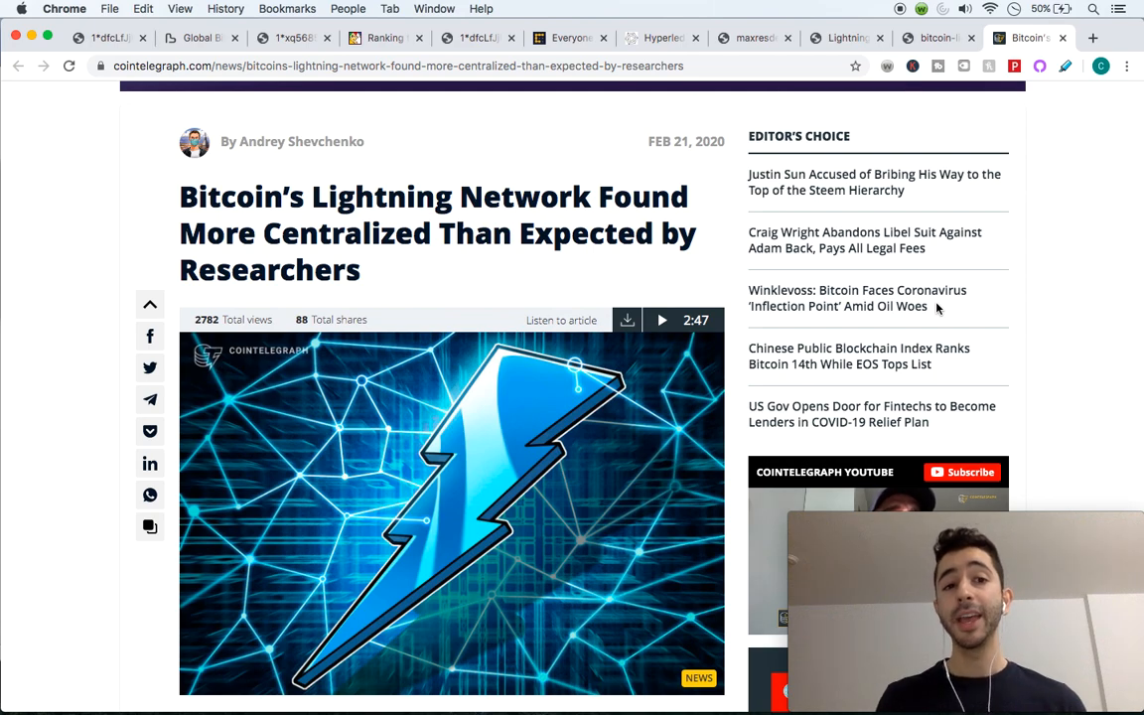
mouse_move(899, 355)
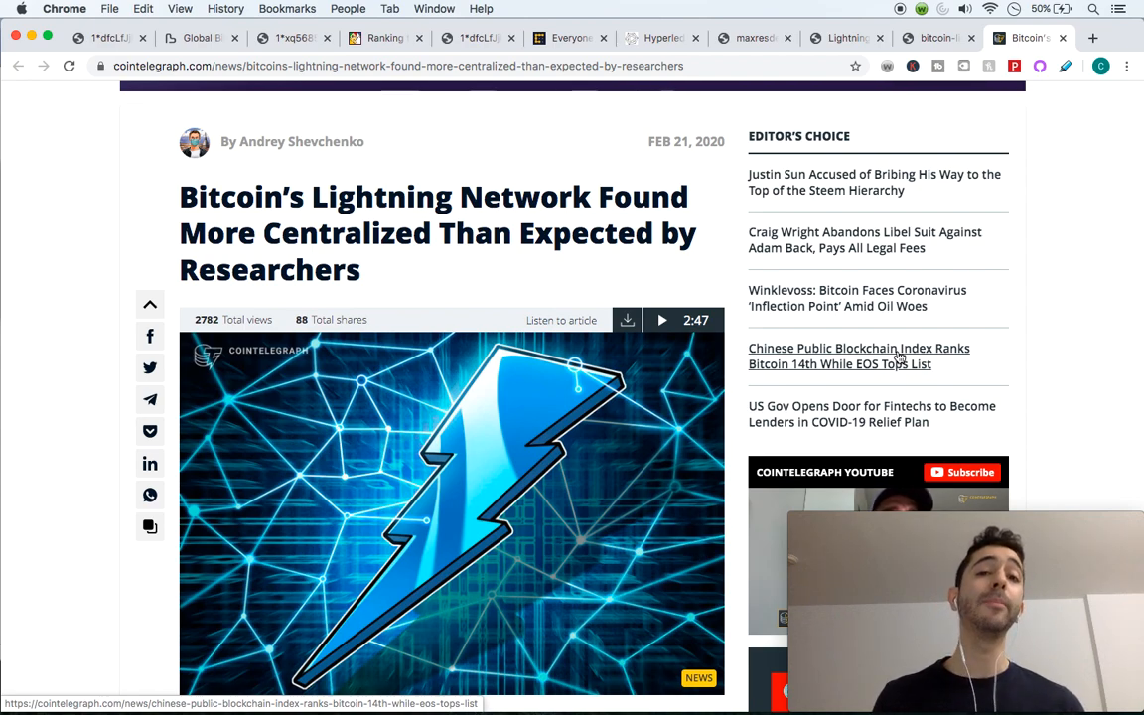
mouse_move(769, 326)
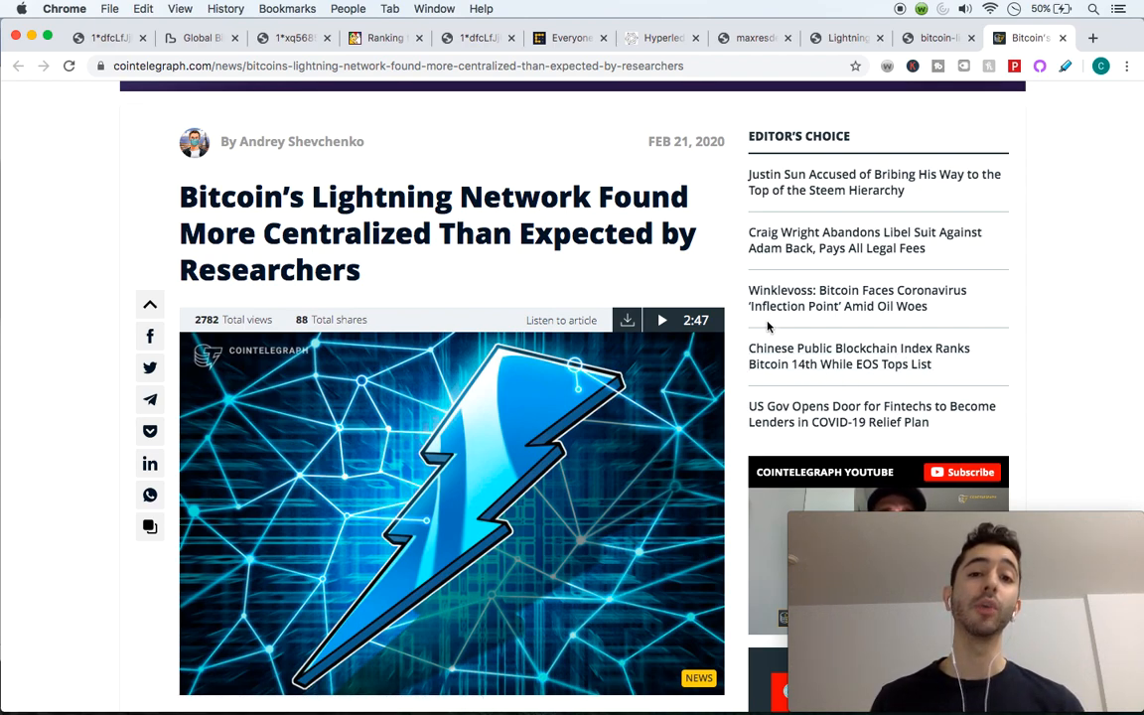